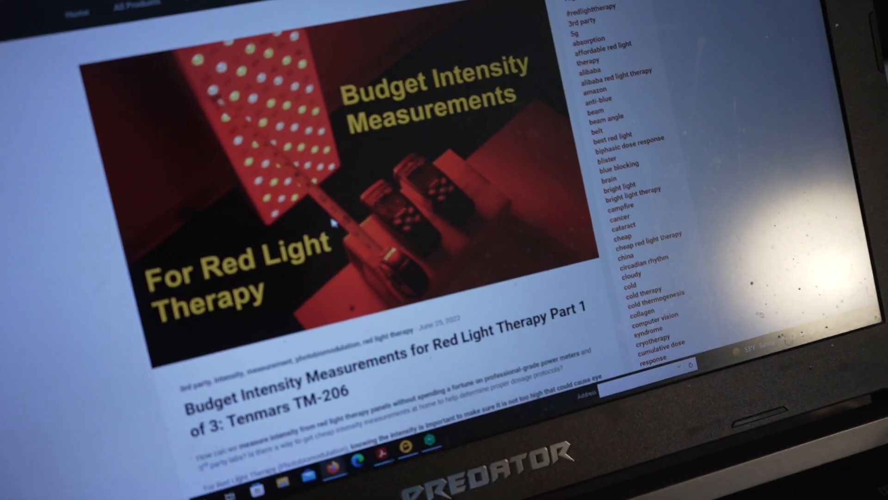
Scroll past the quick guide and meter photos to the Red+NIR Converter showing 1,000 W/m² as 48.8 mW/cm²
scroll("down", 3)
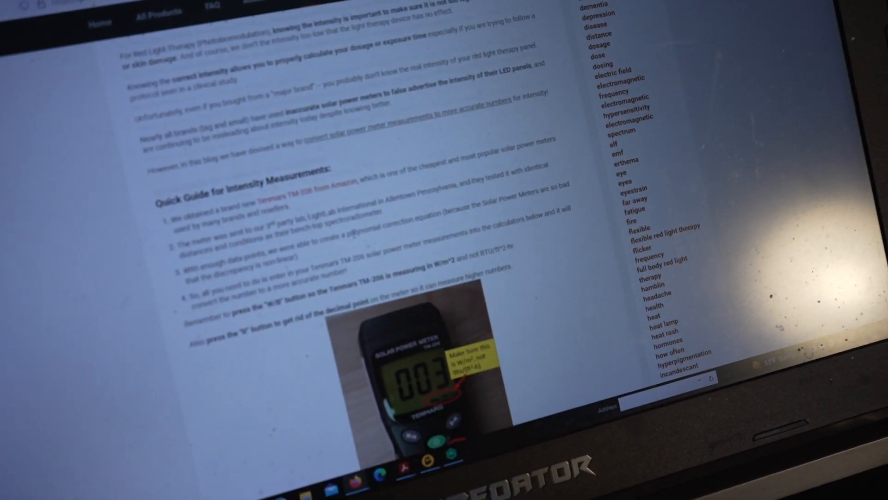
scroll("down", 3)
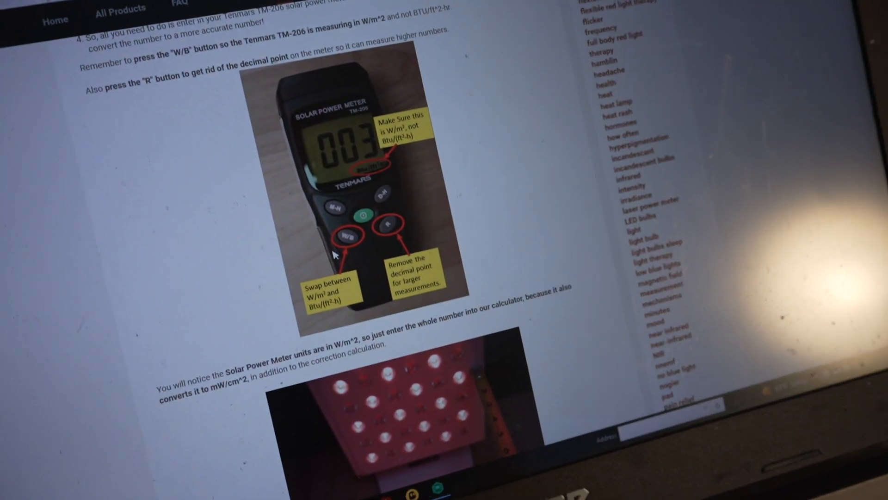
scroll("down", 3)
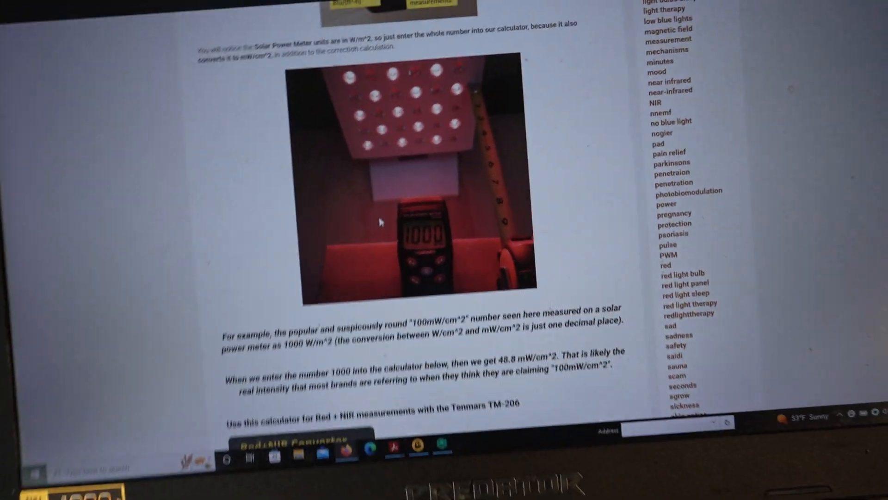
scroll("down", 3)
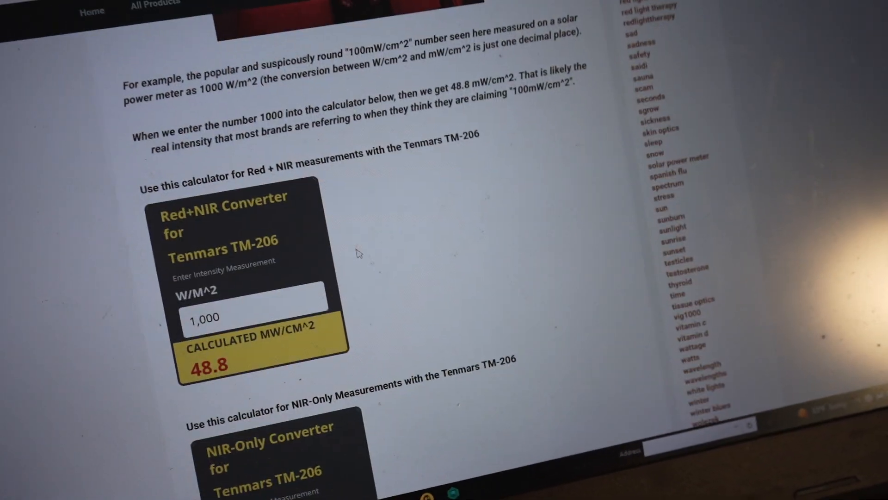
scroll("down", 3)
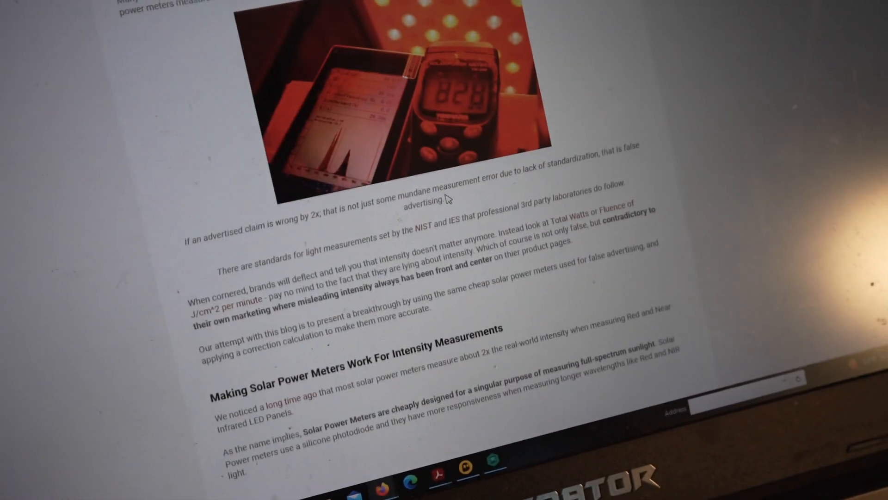
Scroll through the silicon photodiode responsivity curve and the meter hacks section
scroll("down", 3)
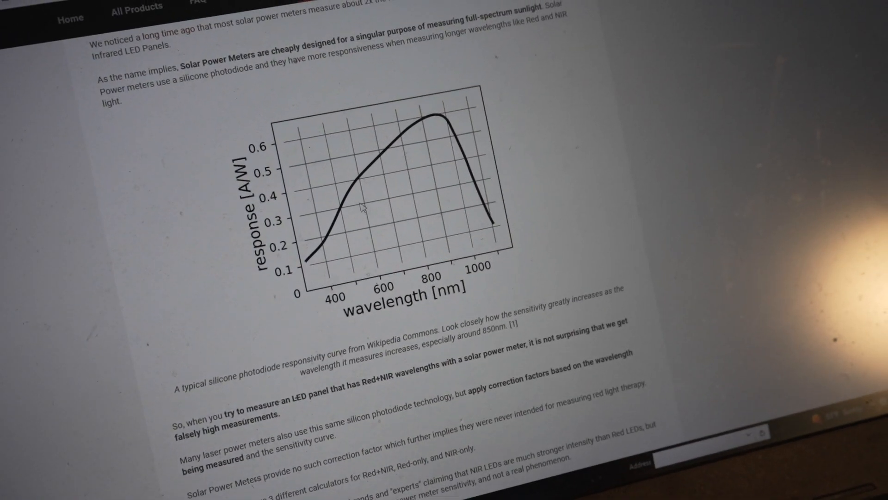
scroll("down", 3)
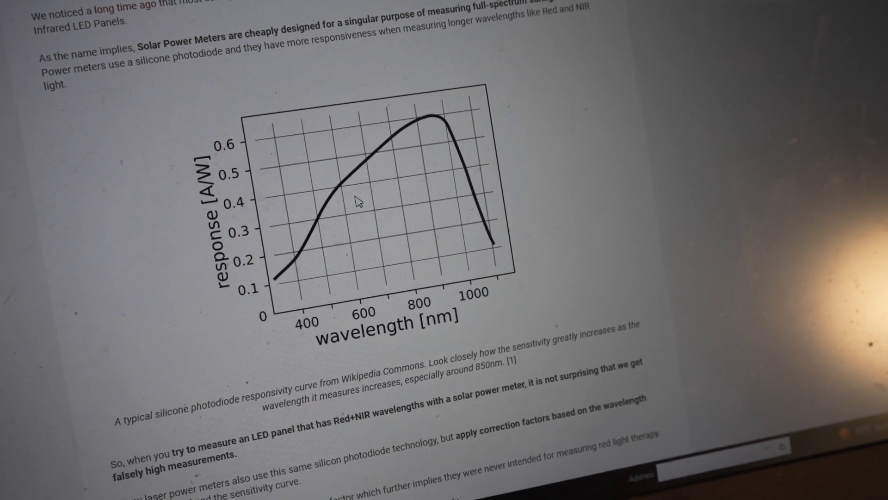
scroll("down", 3)
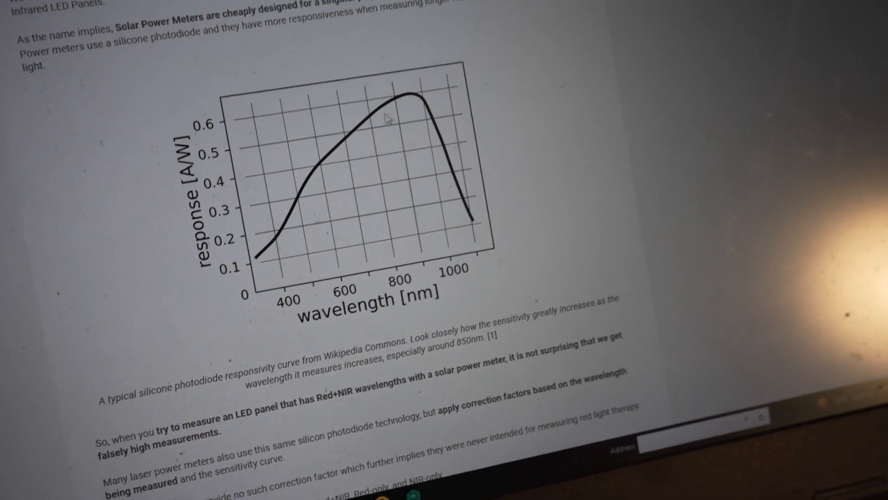
scroll("down", 3)
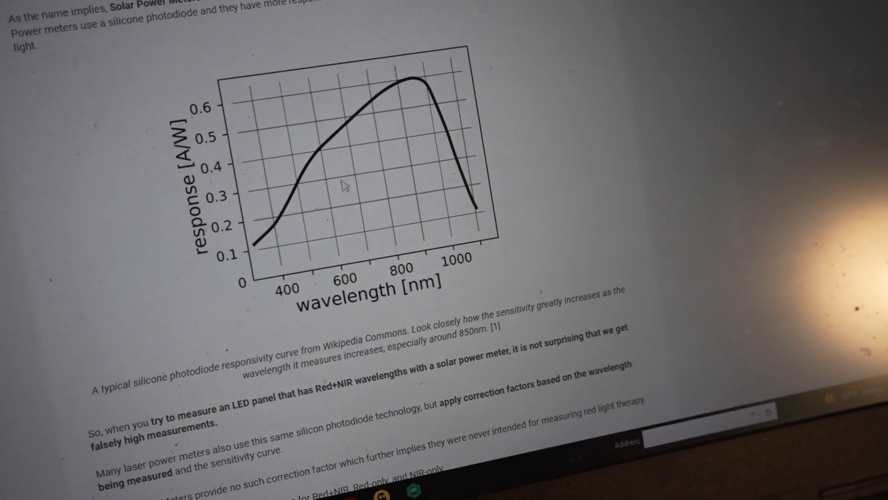
scroll("down", 3)
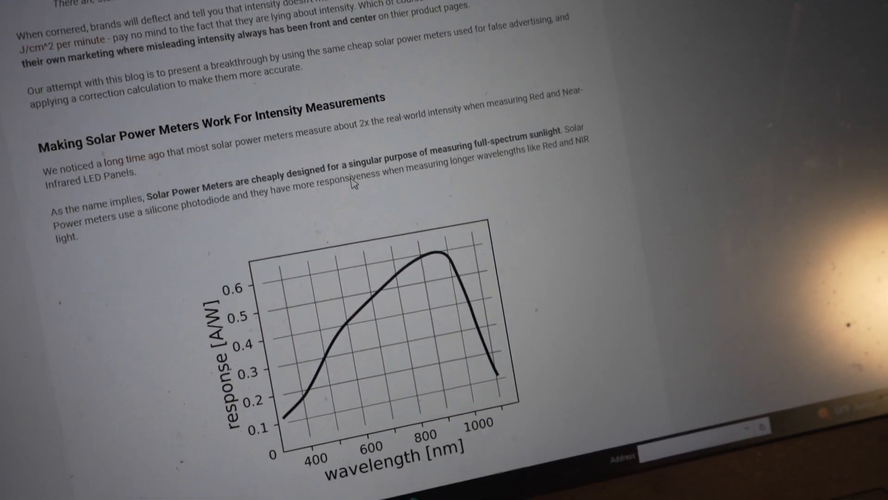
Scroll through the drawbacks section and back up to the responsivity curve
scroll("down", 3)
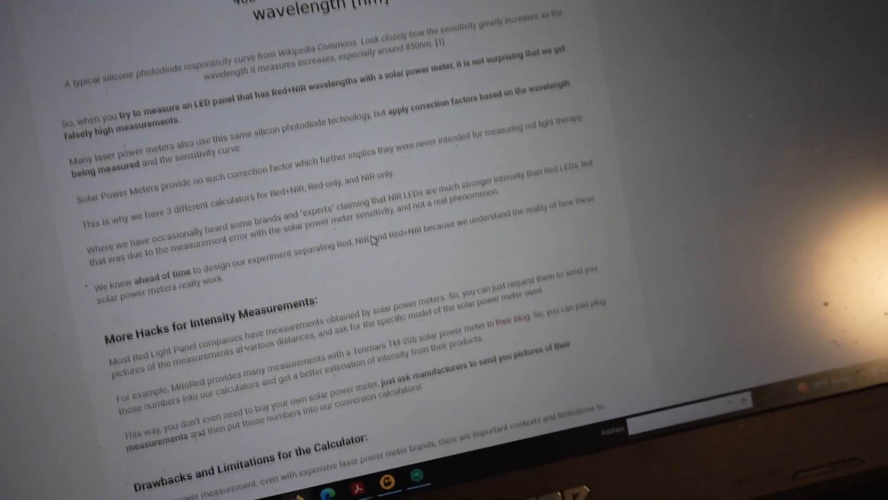
scroll("down", 3)
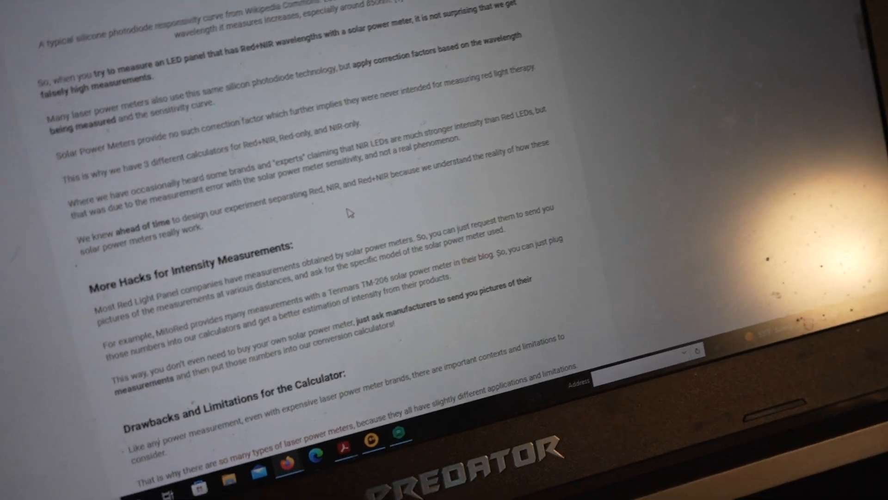
scroll("down", 3)
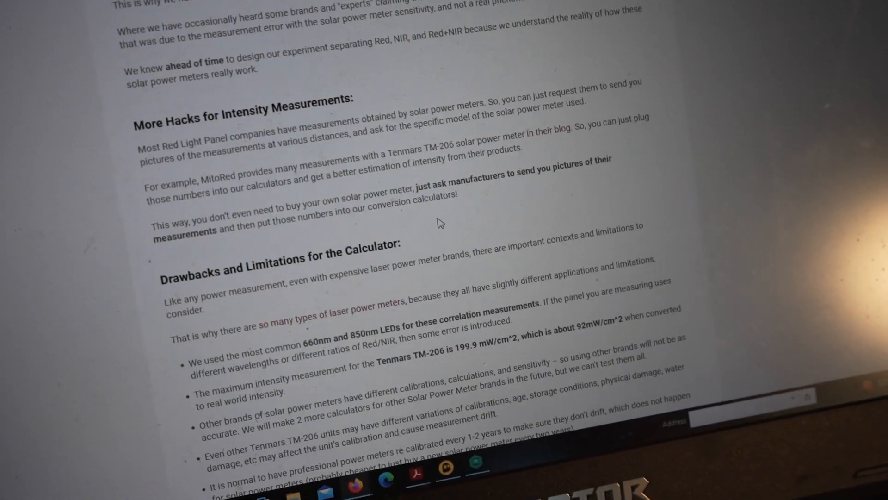
scroll("down", 3)
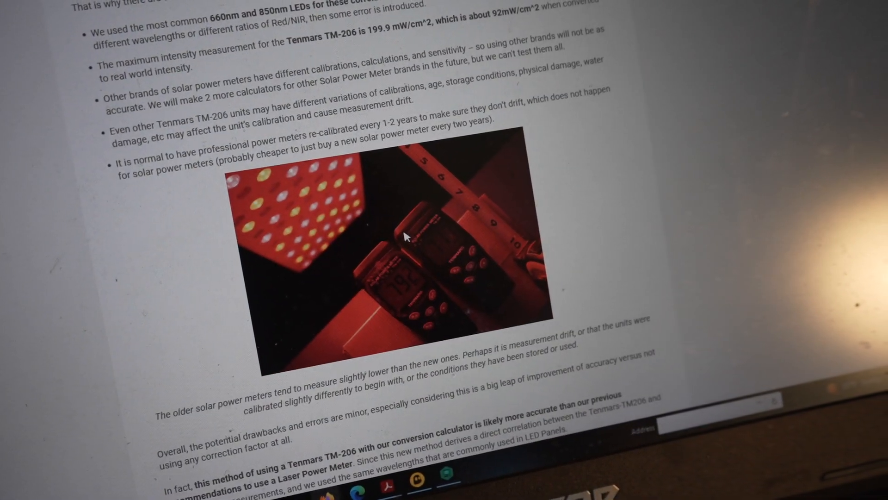
scroll("down", 3)
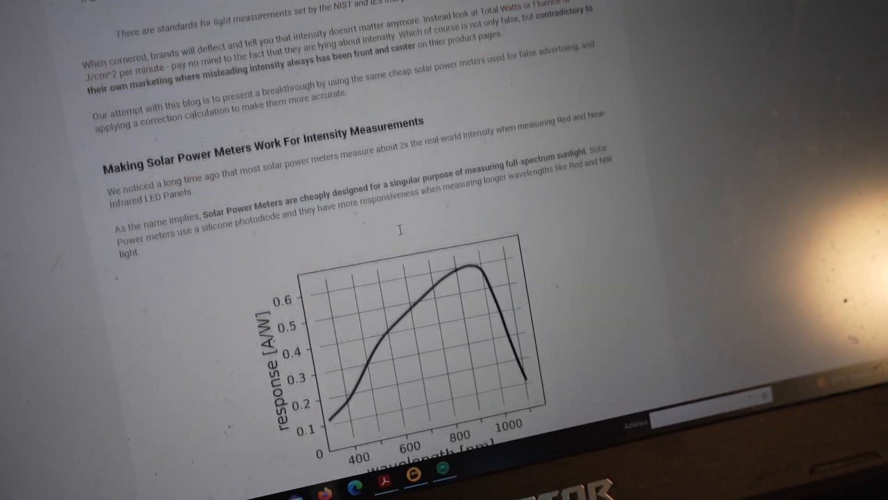
Scroll past the meter photos back to the Red+NIR Converter showing 48.8 mW/cm² for 1,000
scroll("down", 3)
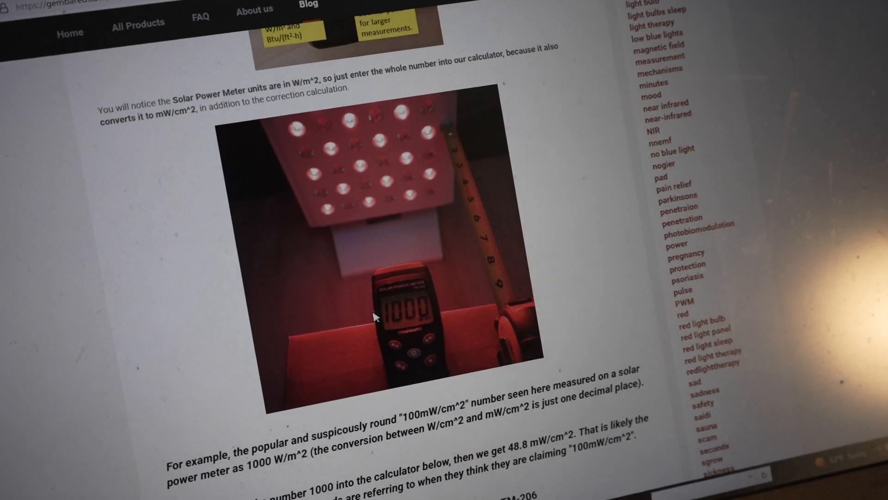
scroll("down", 3)
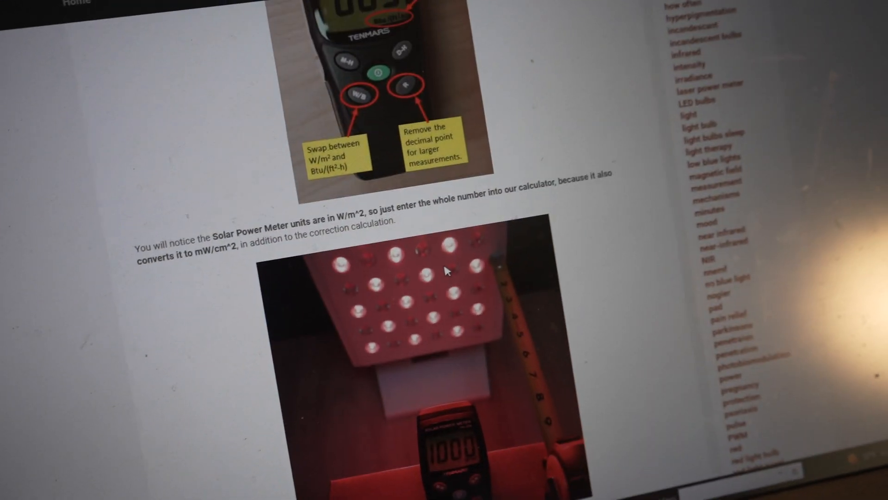
scroll("down", 3)
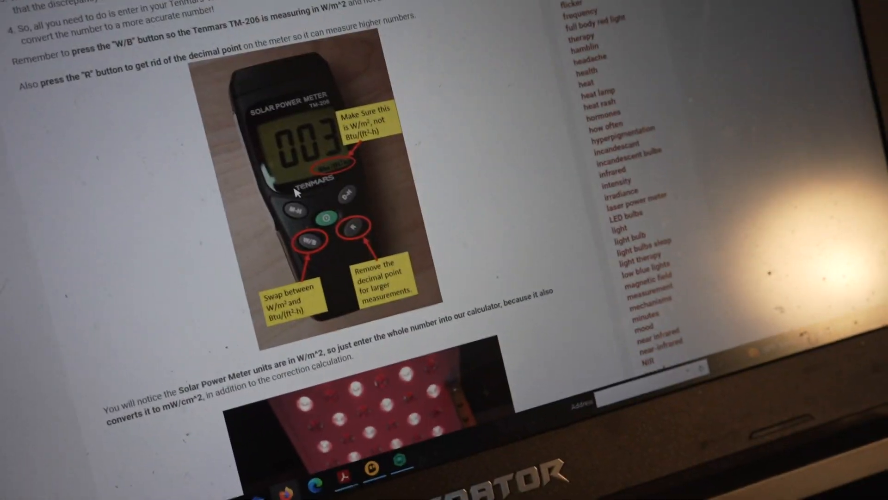
scroll("down", 3)
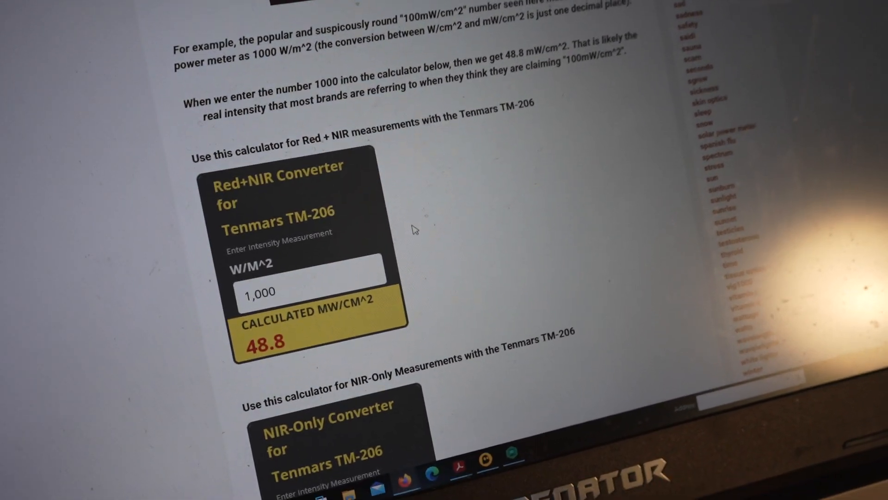
Scroll to the annotated Tenmars TM-206 button guide and the red panel photo reading 1000
scroll("down", 3)
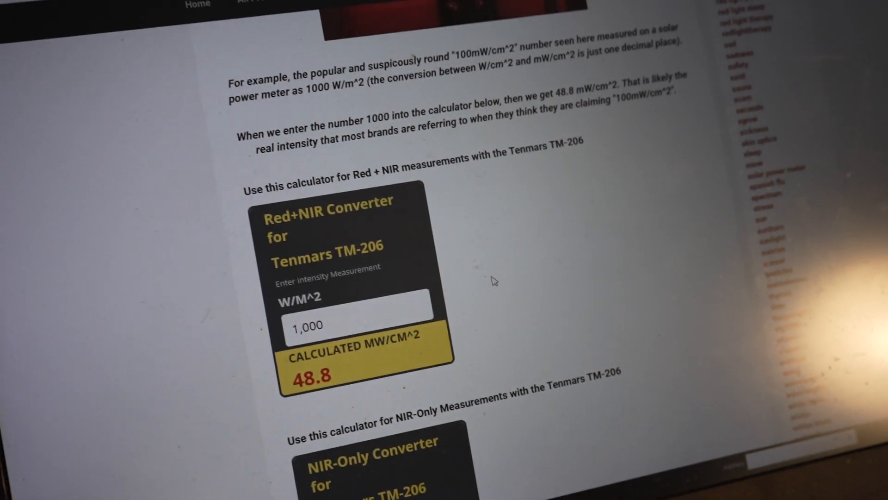
scroll("down", 3)
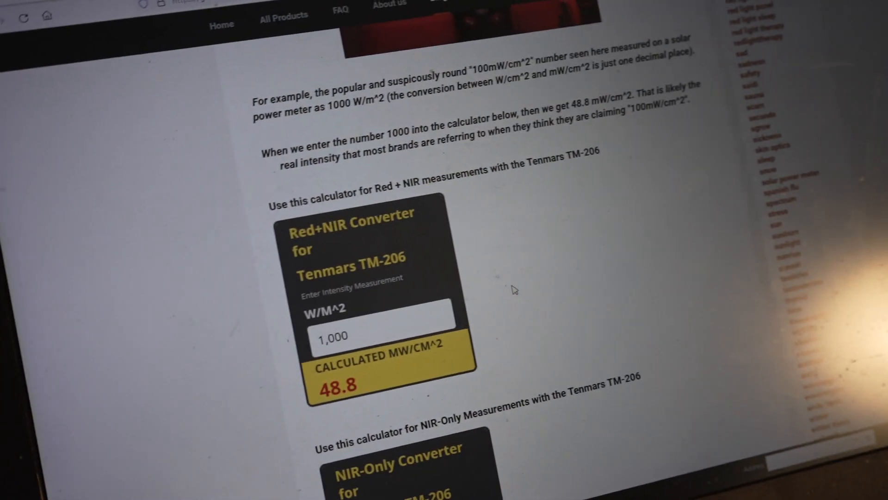
scroll("down", 3)
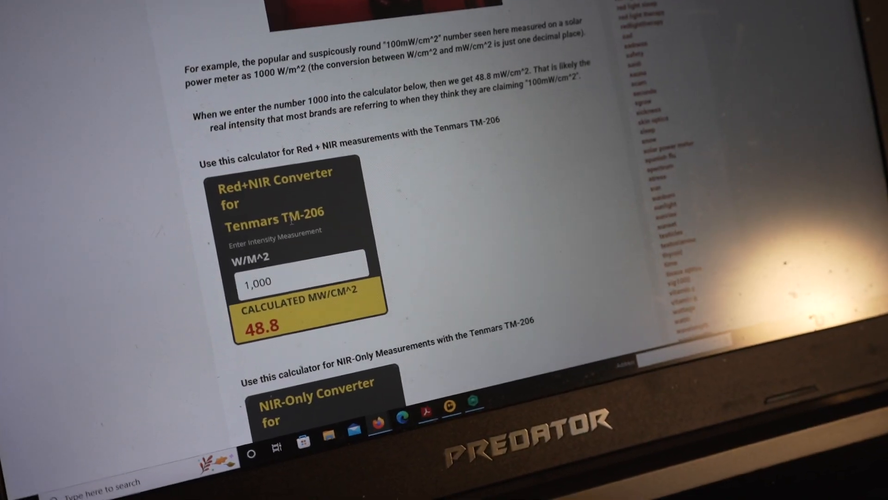
scroll("down", 3)
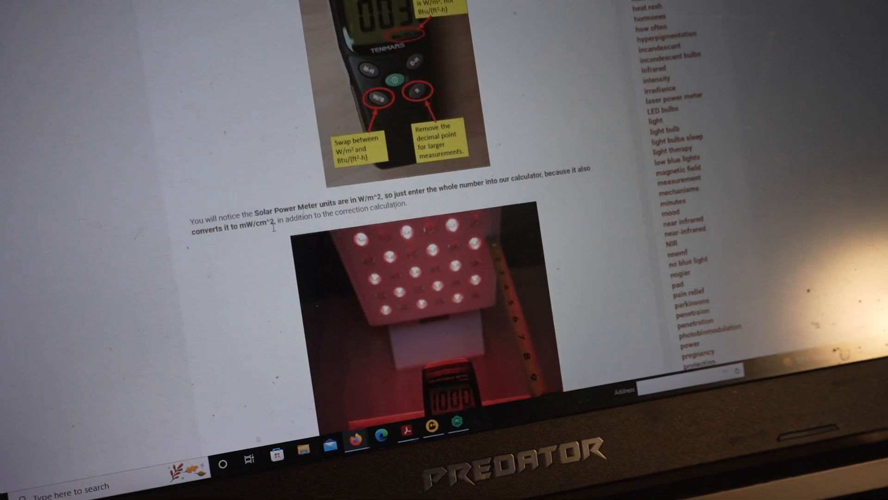
scroll("up", 3)
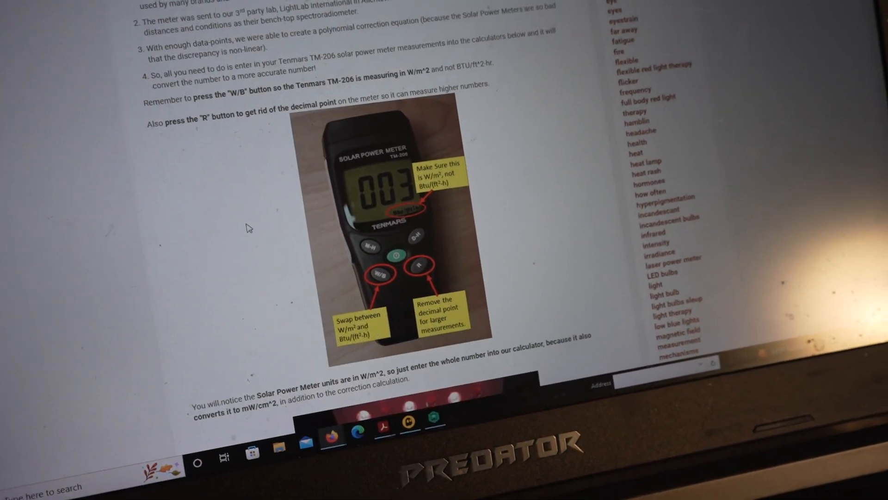
scroll("down", 3)
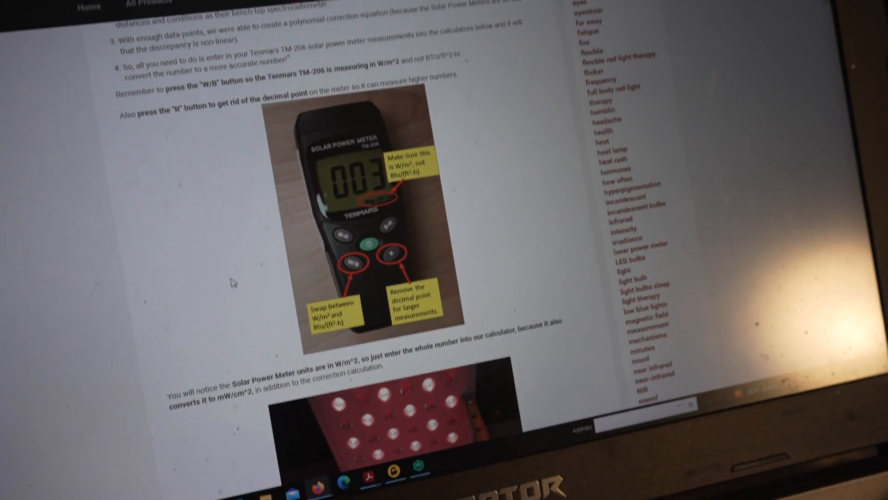
scroll("down", 3)
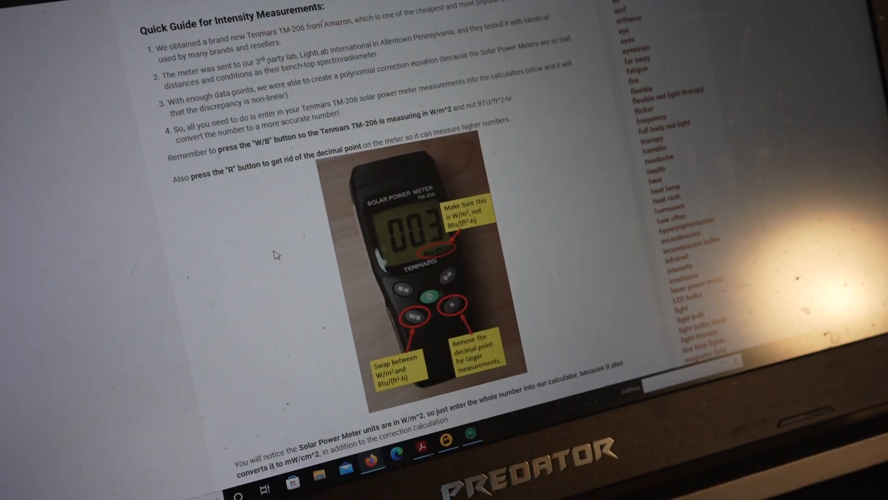
scroll("down", 3)
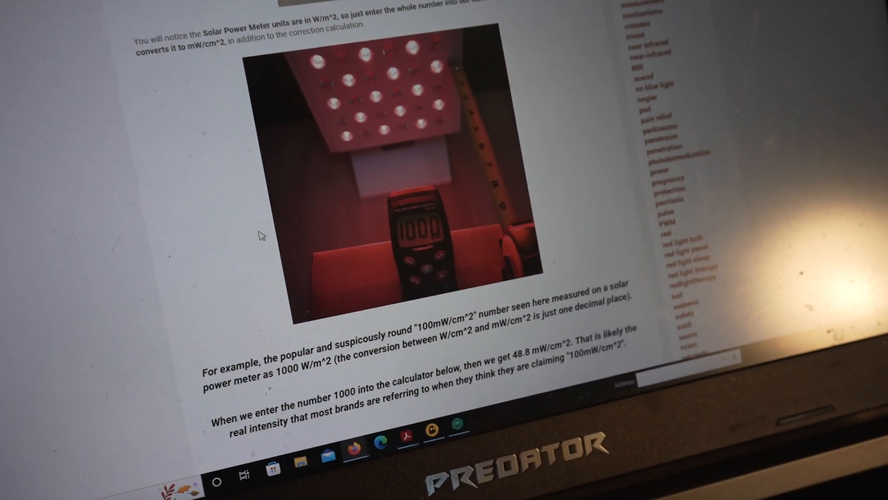
scroll("down", 3)
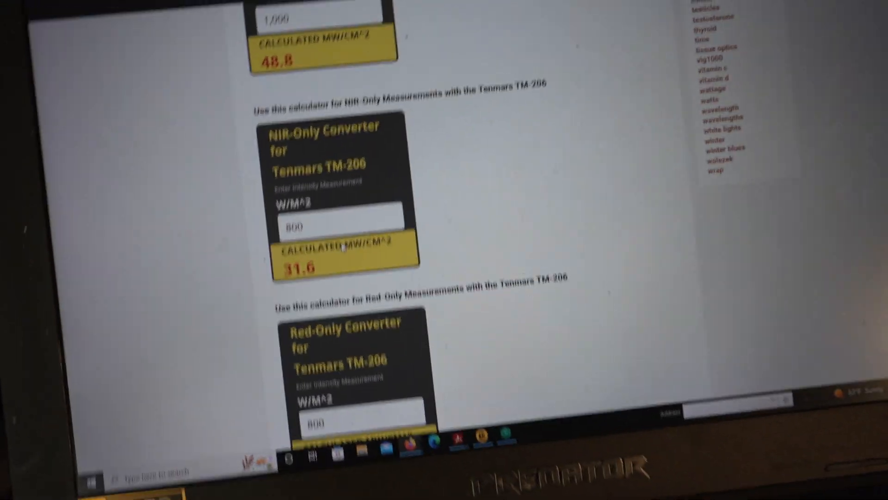
scroll("down", 3)
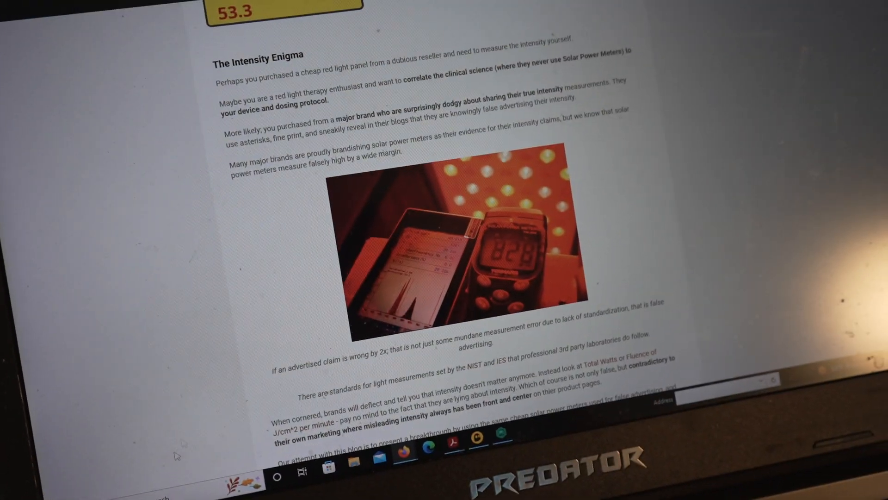
scroll("down", 3)
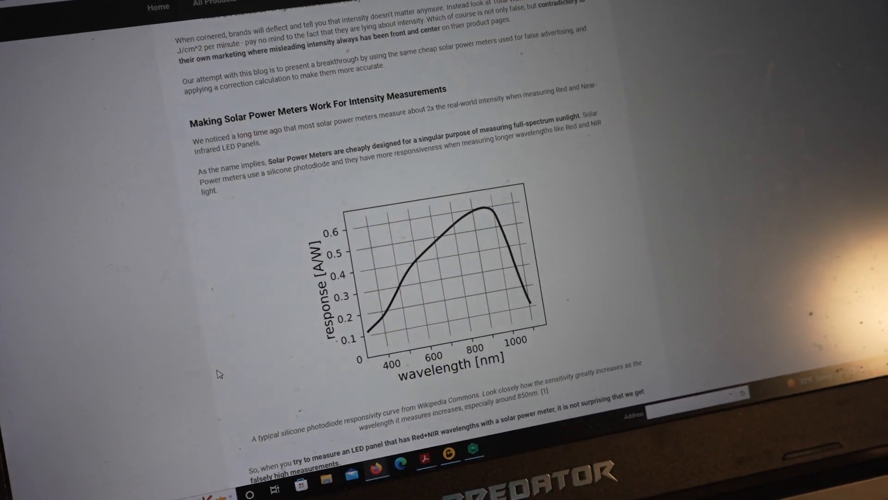
scroll("down", 3)
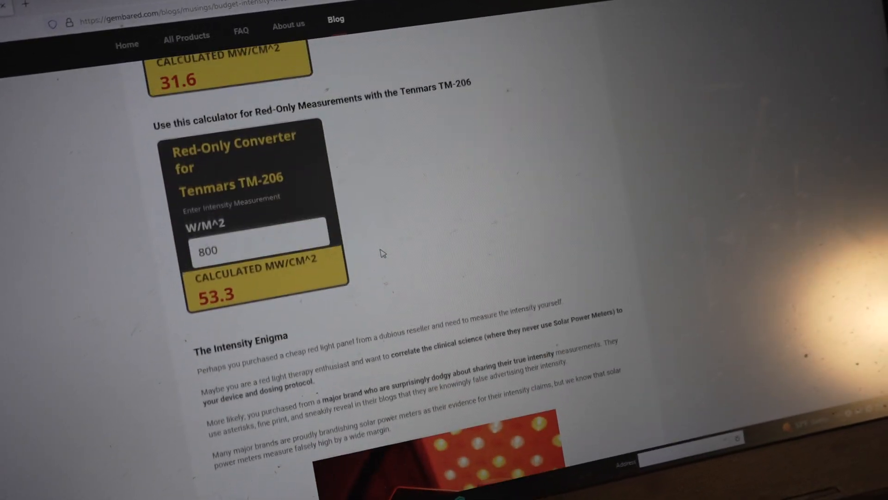
scroll("down", 3)
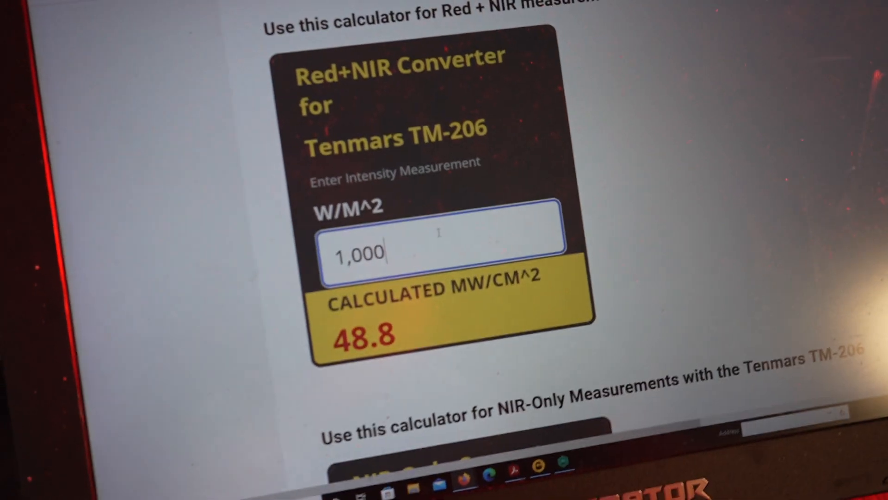
Replace the Red+NIR Converter's 1,000 W/m² entry with 1,063, giving 51.7 mW/cm²
key("Backspace")
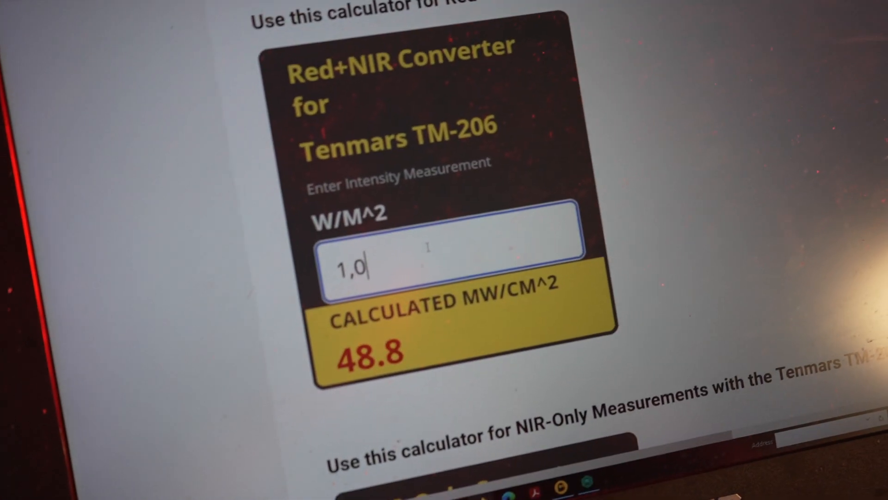
type("106")
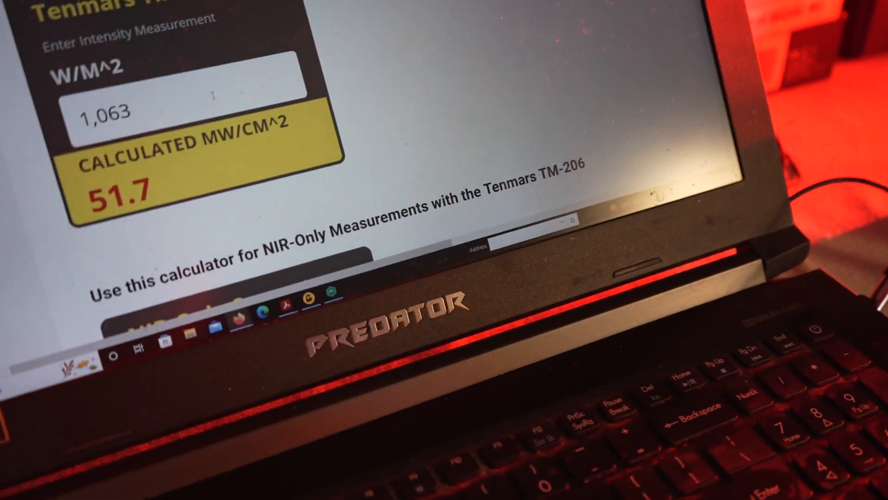
scroll("down", 3)
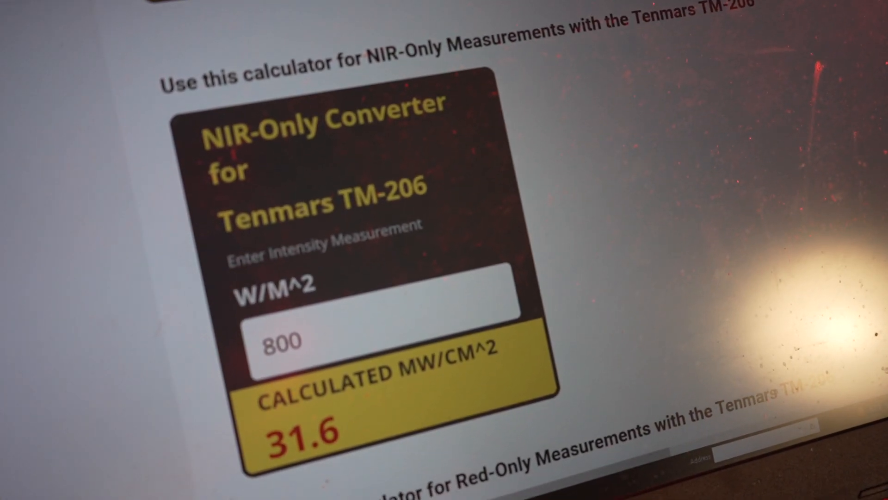
scroll("down", 3)
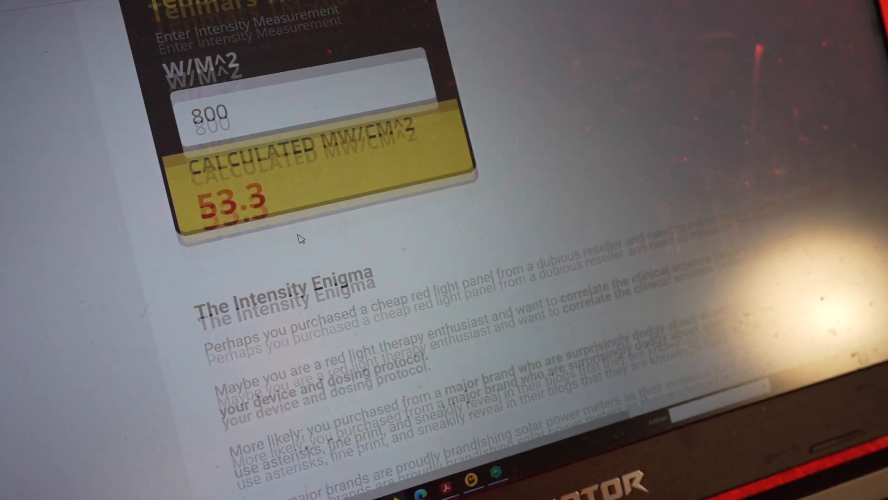
scroll("down", 3)
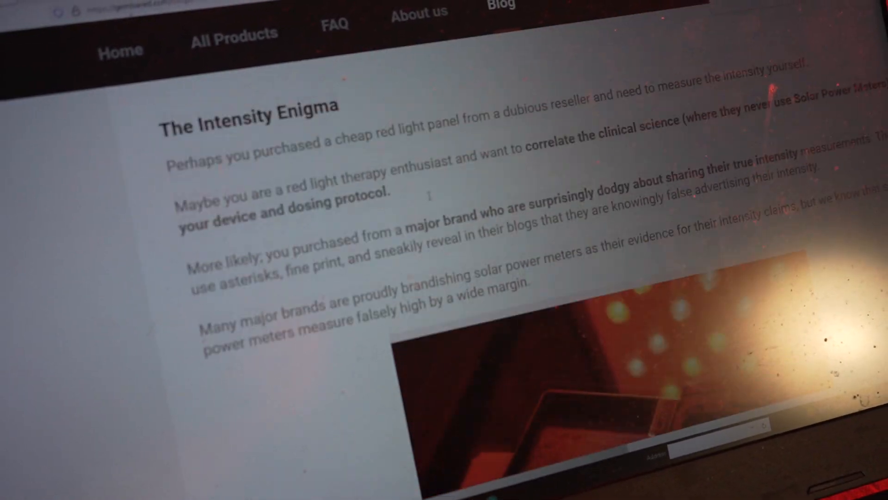
scroll("down", 3)
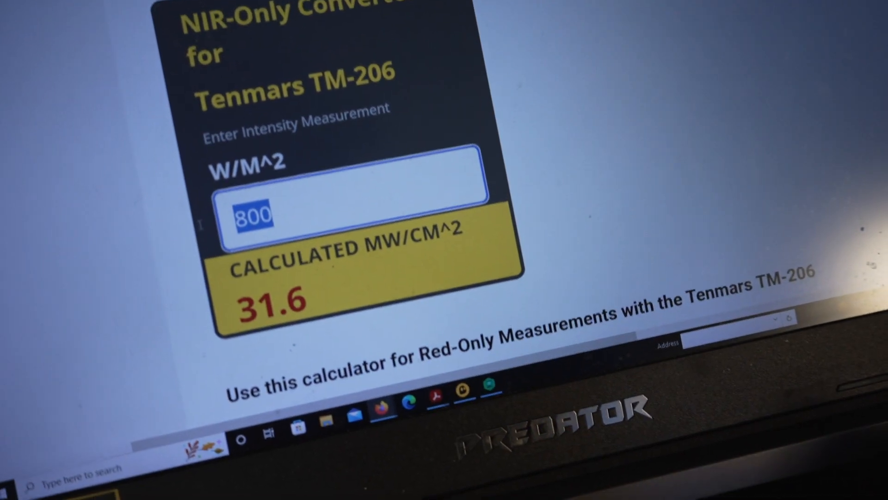
Enter 728 W/m² in the NIR-Only Converter in place of 800
type("728")
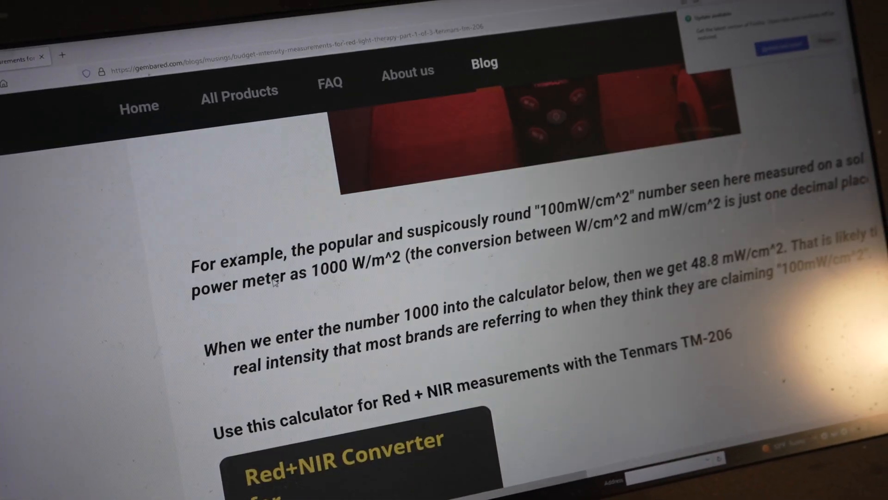
scroll("down", 3)
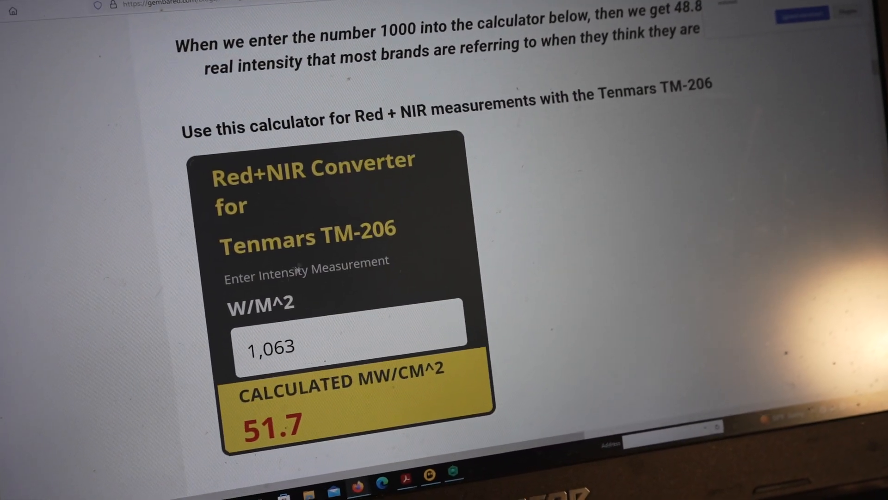
scroll("down", 3)
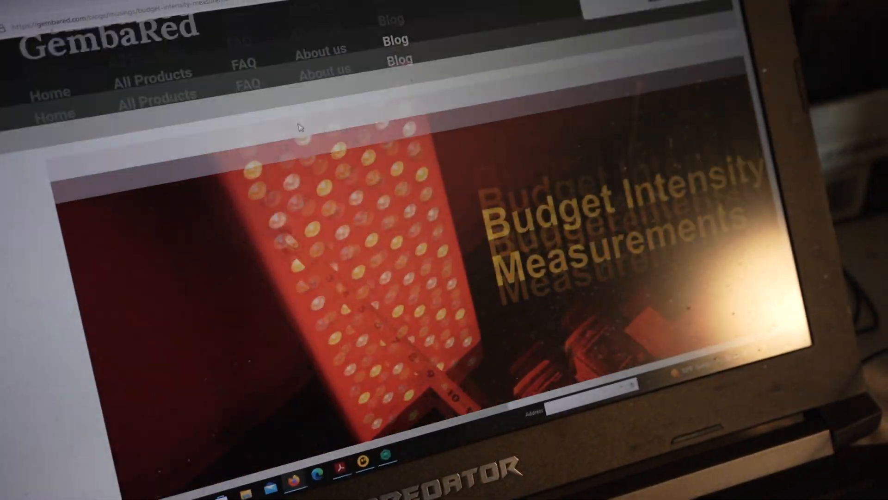
scroll("down", 3)
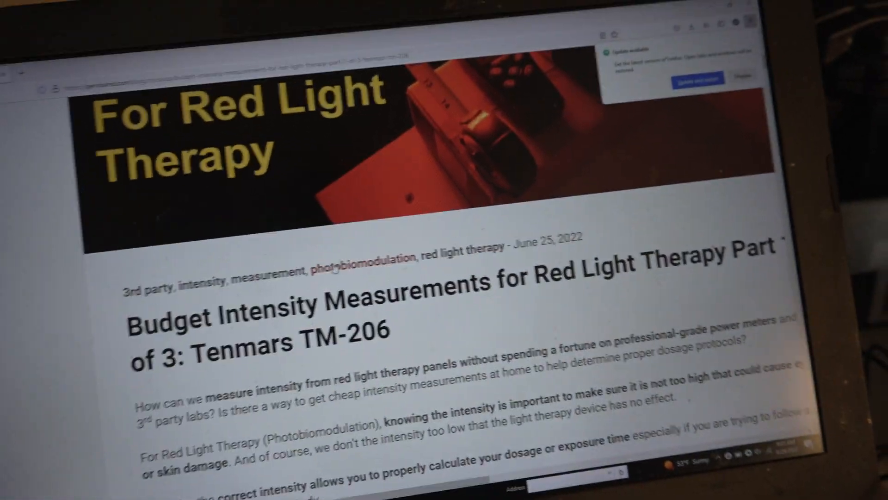
scroll("down", 3)
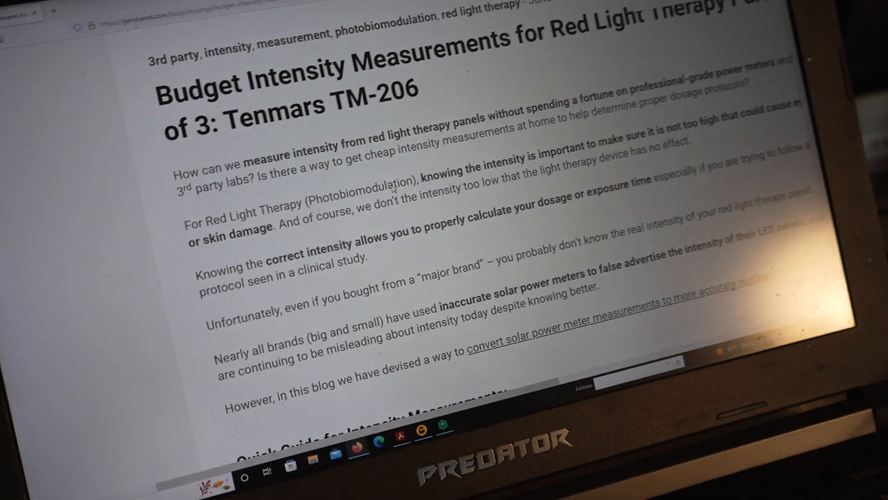
scroll("down", 3)
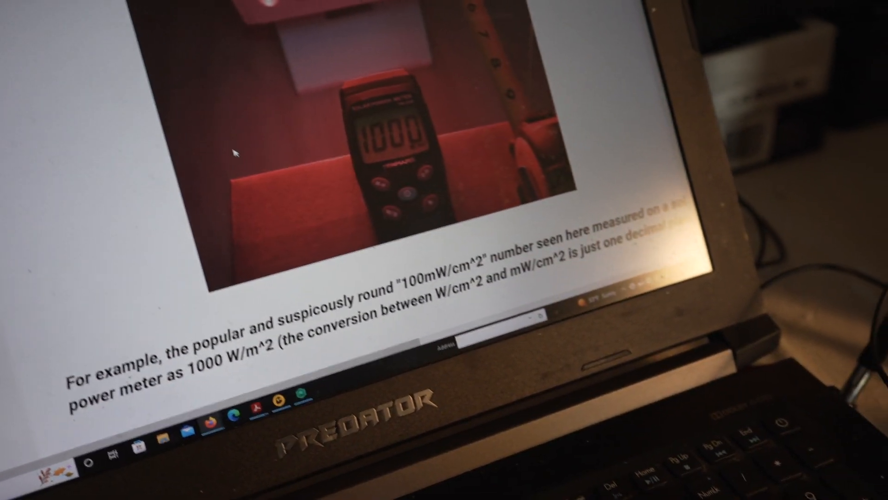
scroll("down", 3)
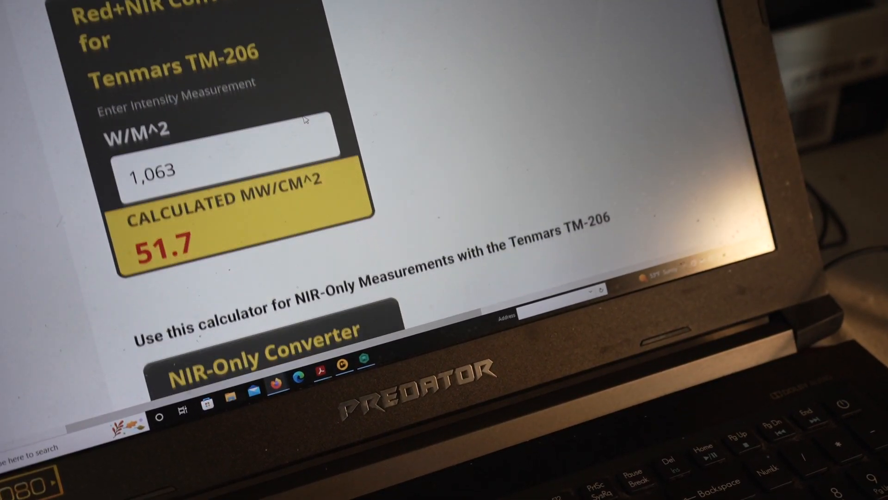
scroll("down", 3)
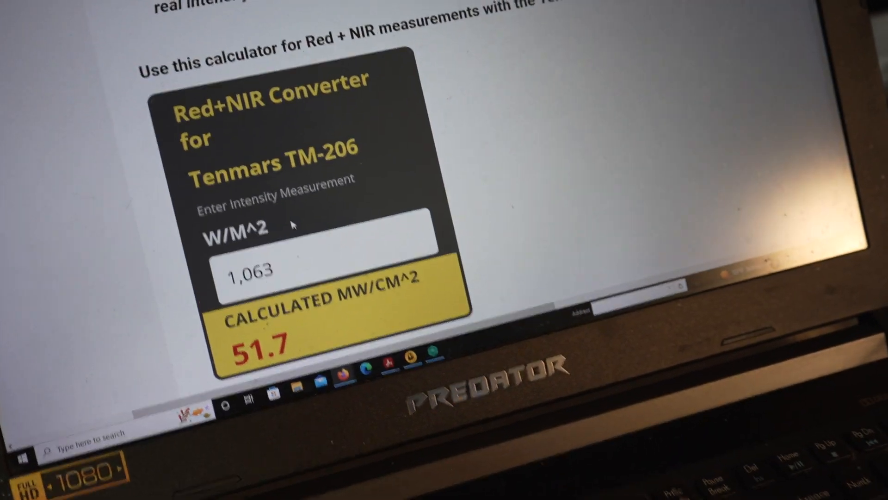
scroll("down", 3)
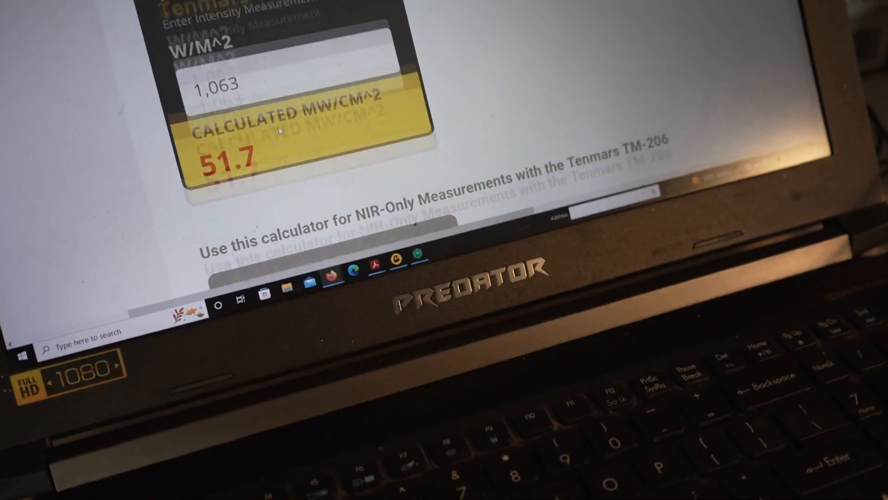